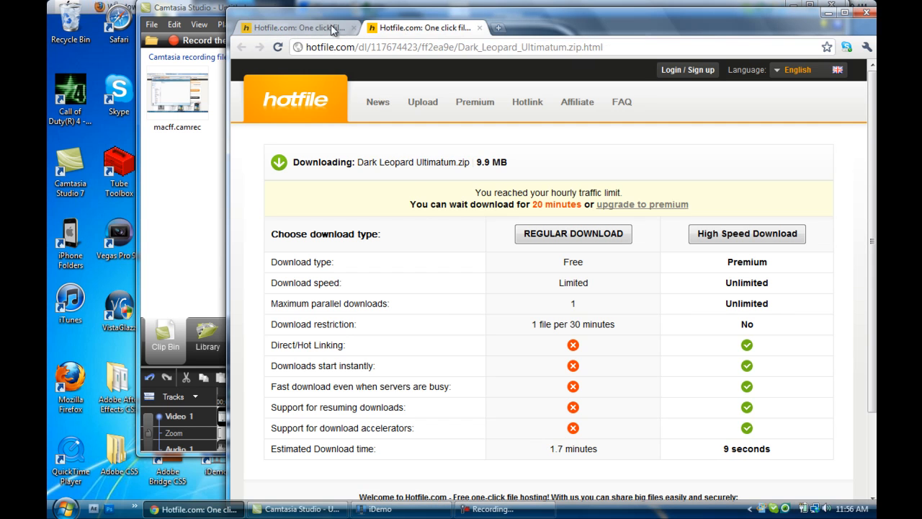
Step: Compare the Snow Leopard and Dark Leopard Hotfile download pages and reach Chrome's wrench menu
left_click(295, 28)
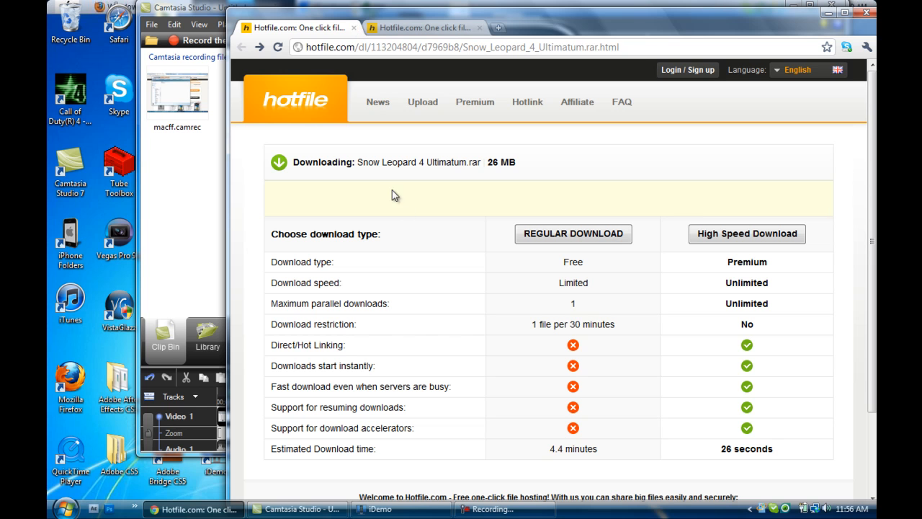
mouse_move(427, 165)
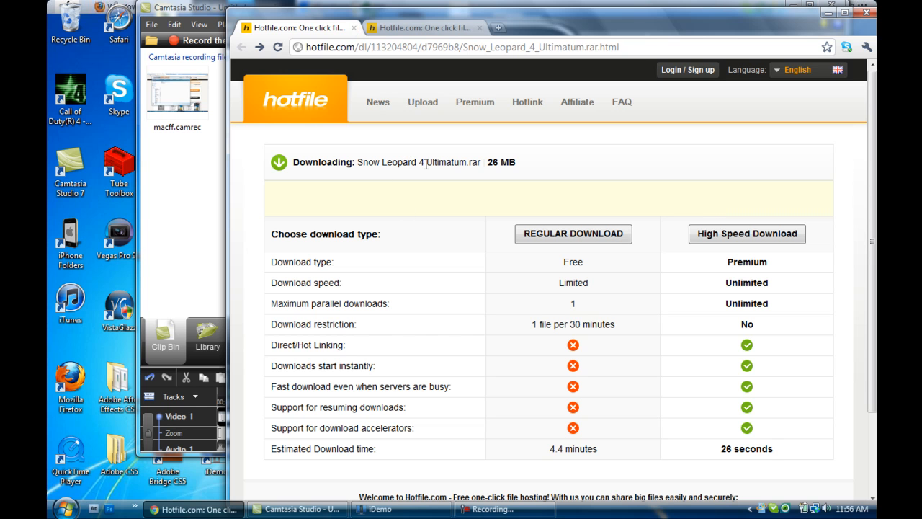
mouse_move(461, 153)
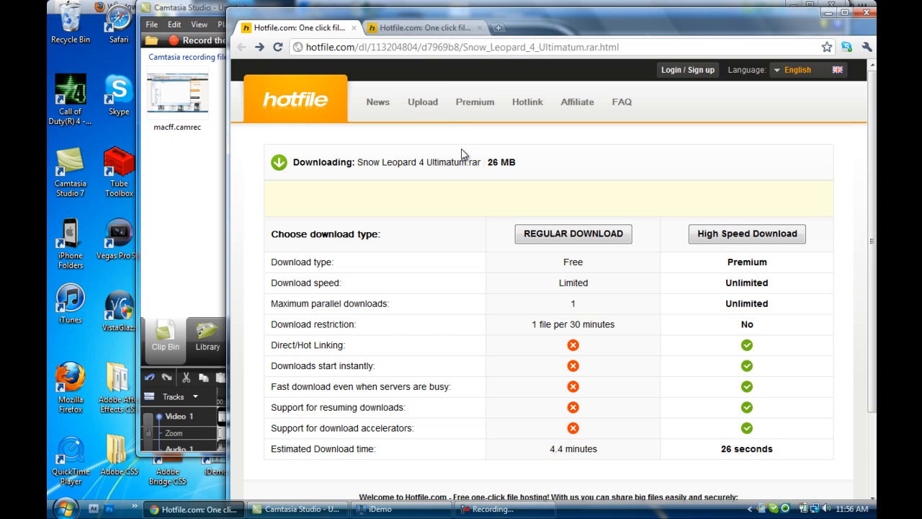
left_click(420, 28)
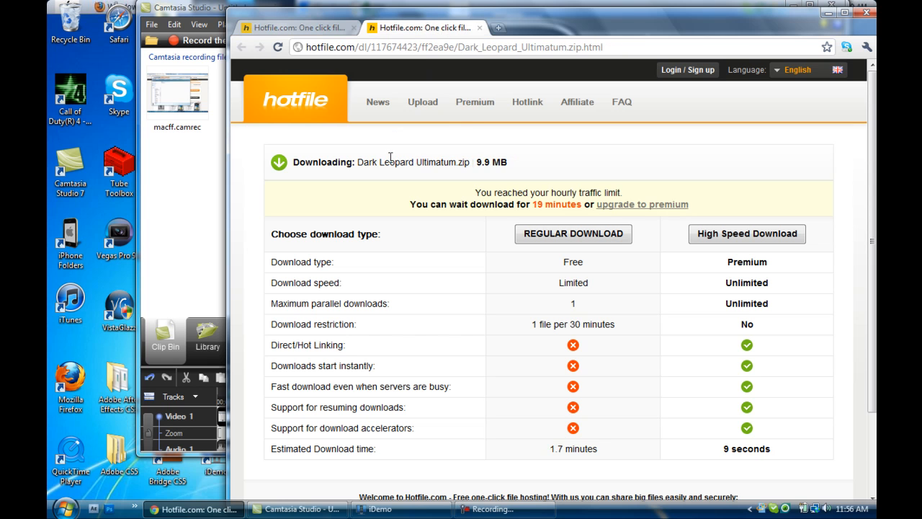
mouse_move(470, 164)
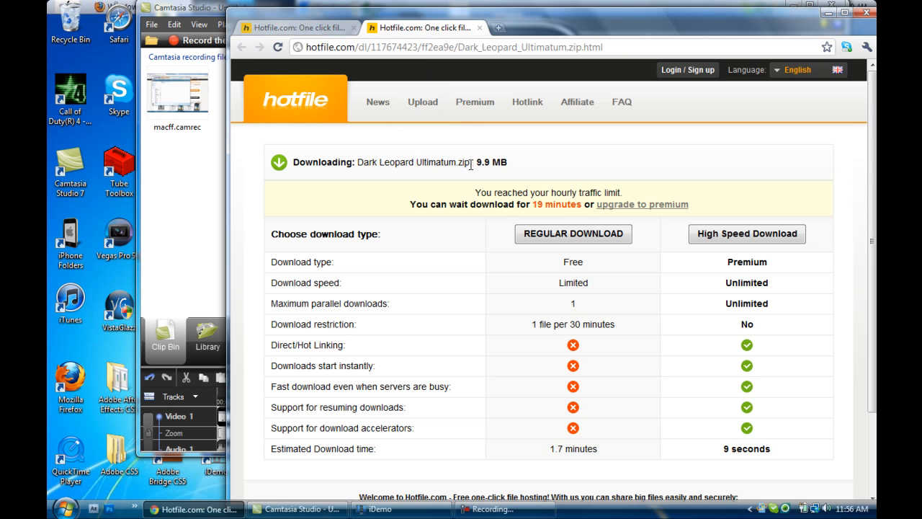
left_click(295, 28)
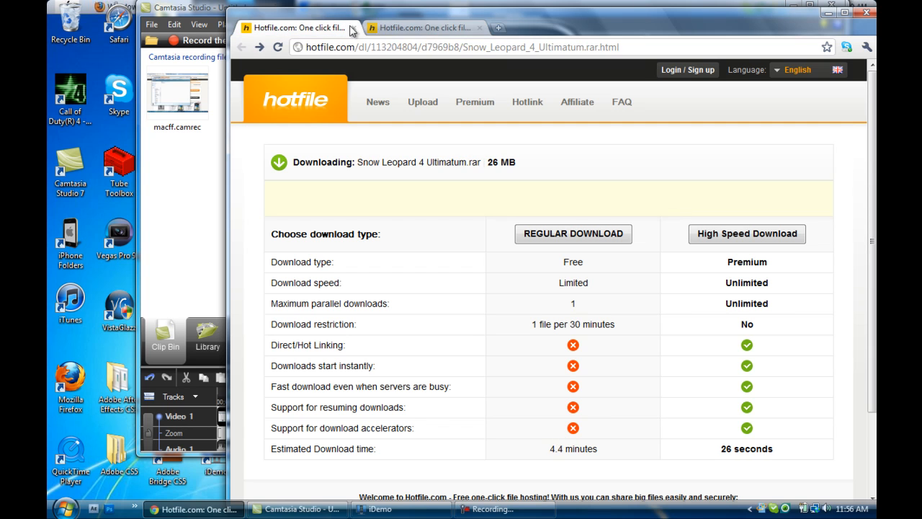
left_click(425, 27)
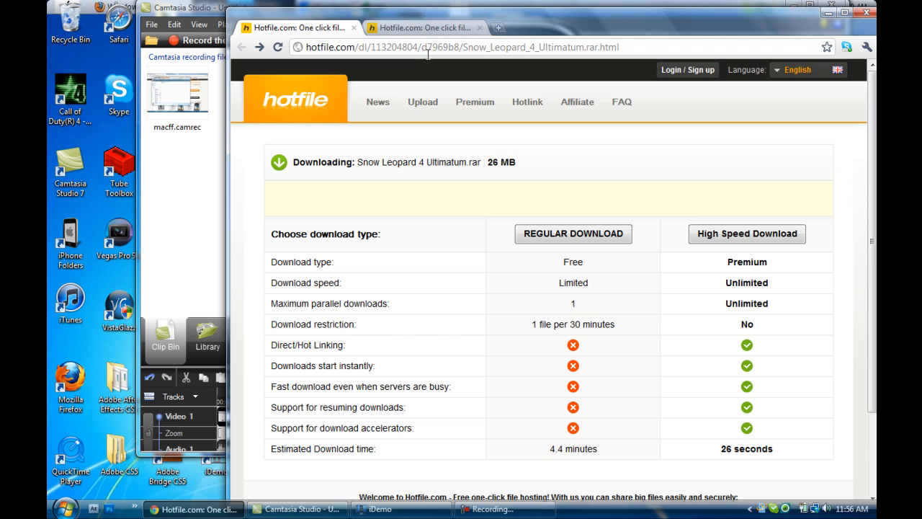
left_click(296, 27)
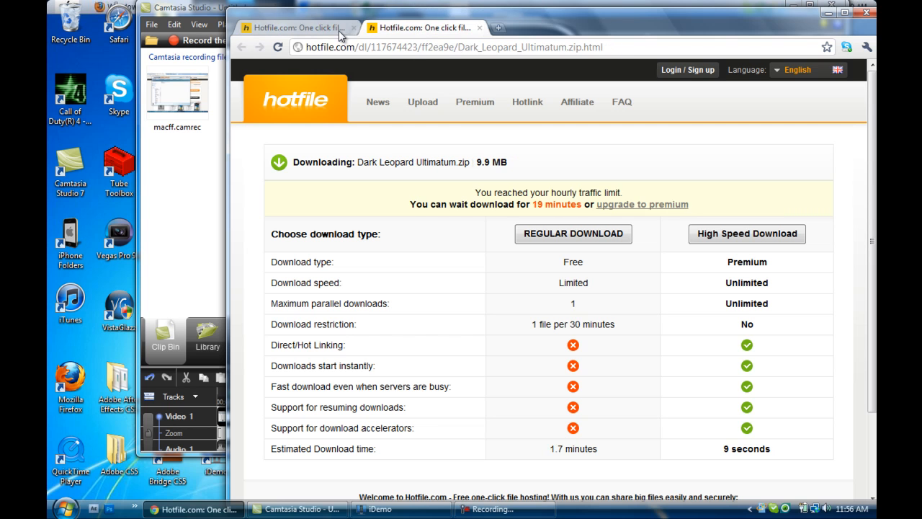
left_click(867, 46)
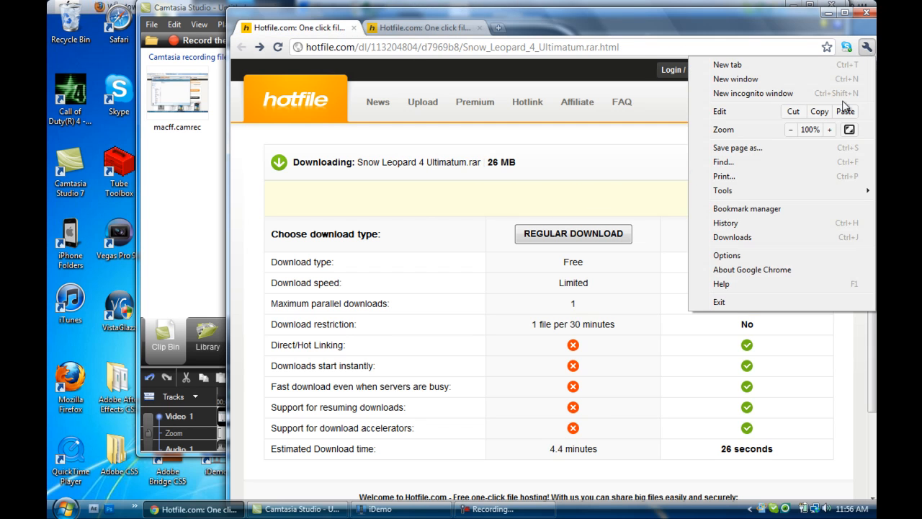
Step: Show Chrome's downloads list and unpack the Snow Leopard 4 Ultimatum archive in WinRAR
left_click(732, 236)
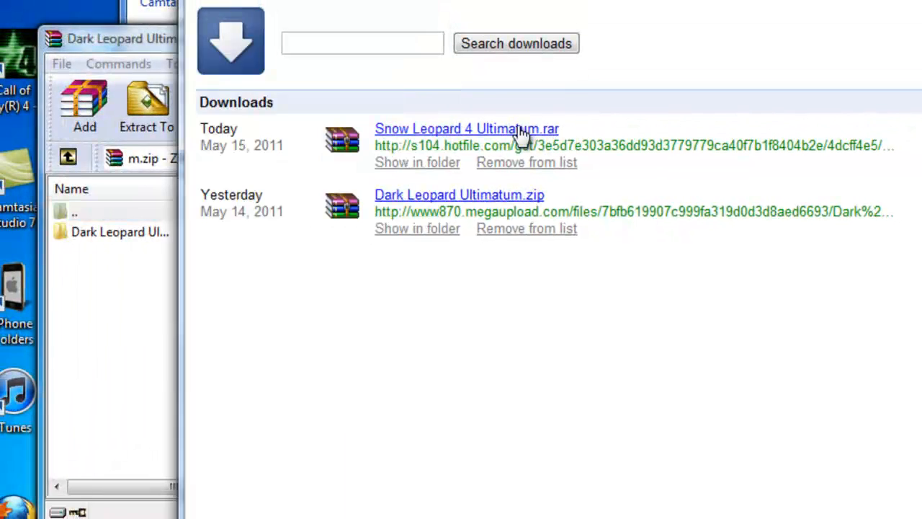
left_click(467, 128)
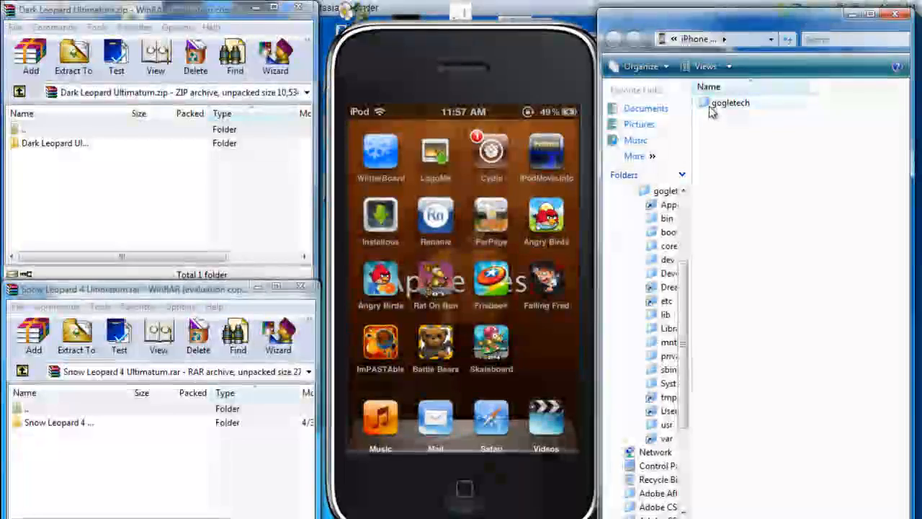
Step: Browse the iPod's googletech folder down to the DreamBoard themes folder
double_click(729, 102)
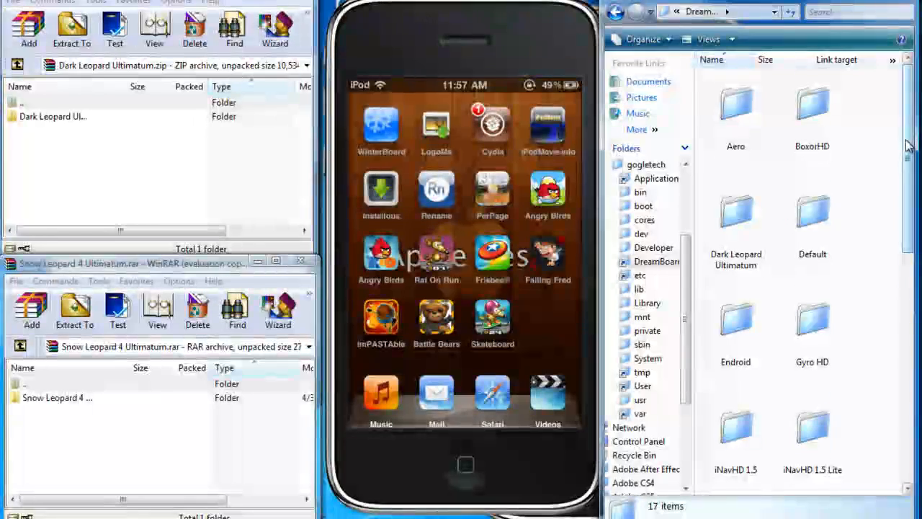
scroll("down", 3)
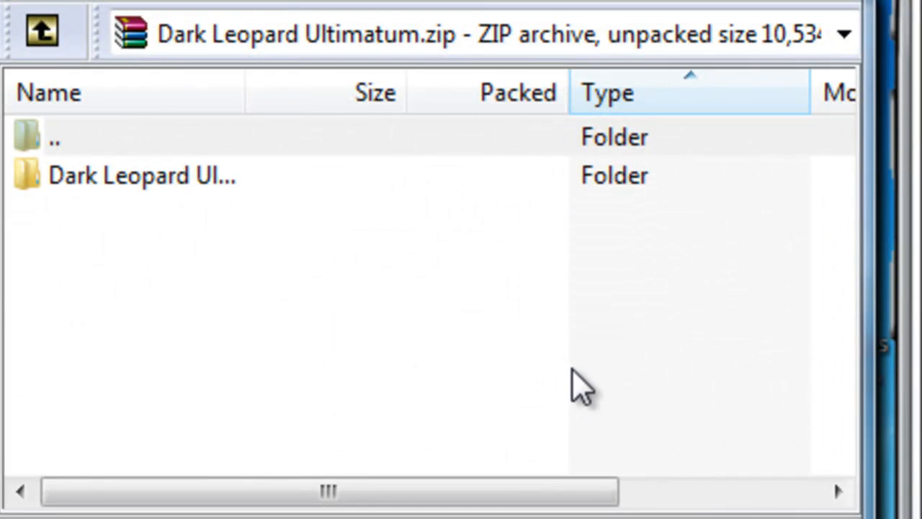
left_click(141, 174)
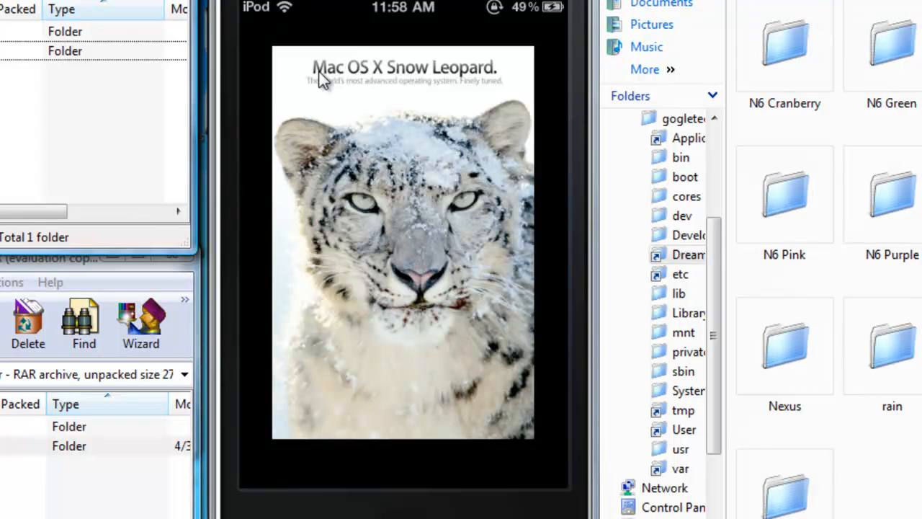
mouse_move(430, 95)
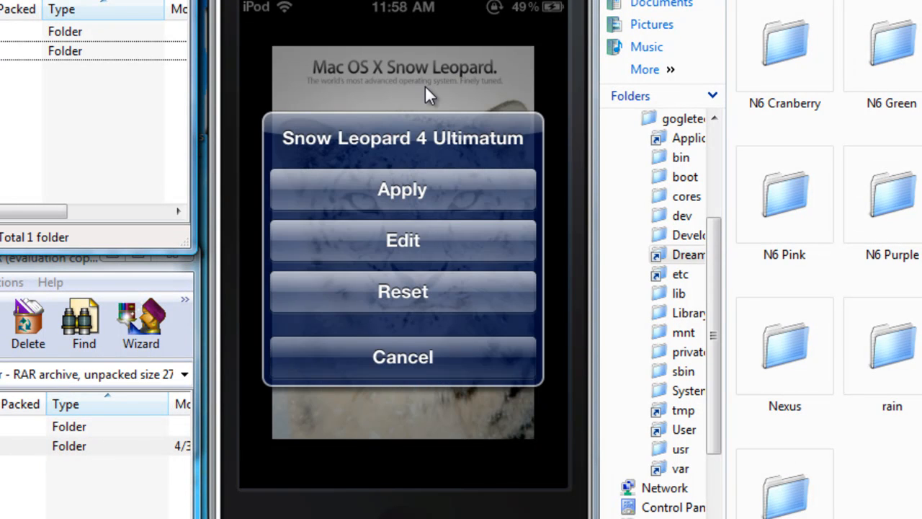
Step: Apply the Snow Leopard 4 Ultimatum theme so the iPod shows a Mac-style Finder desktop
left_click(402, 189)
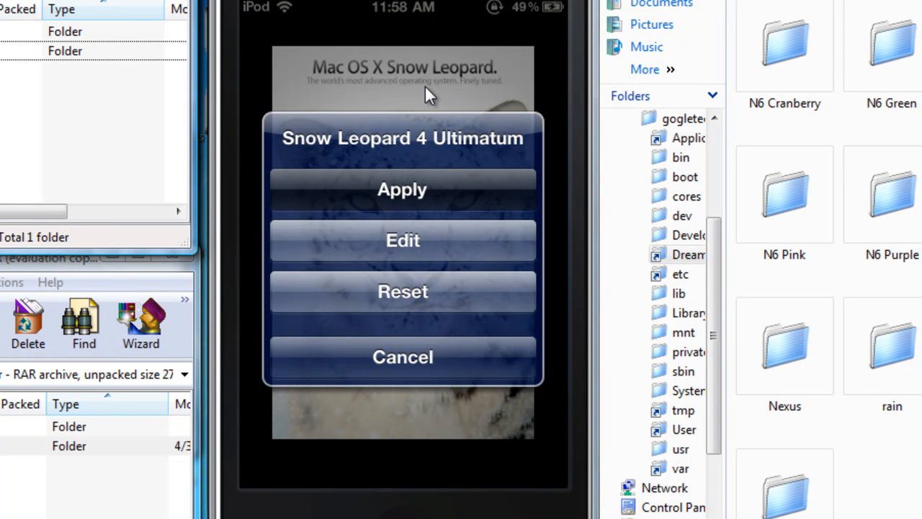
left_click(402, 357)
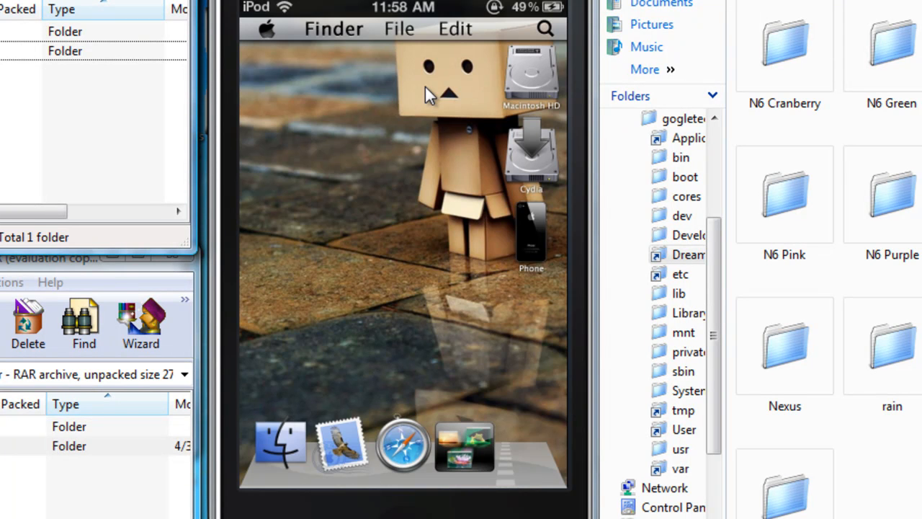
mouse_move(281, 40)
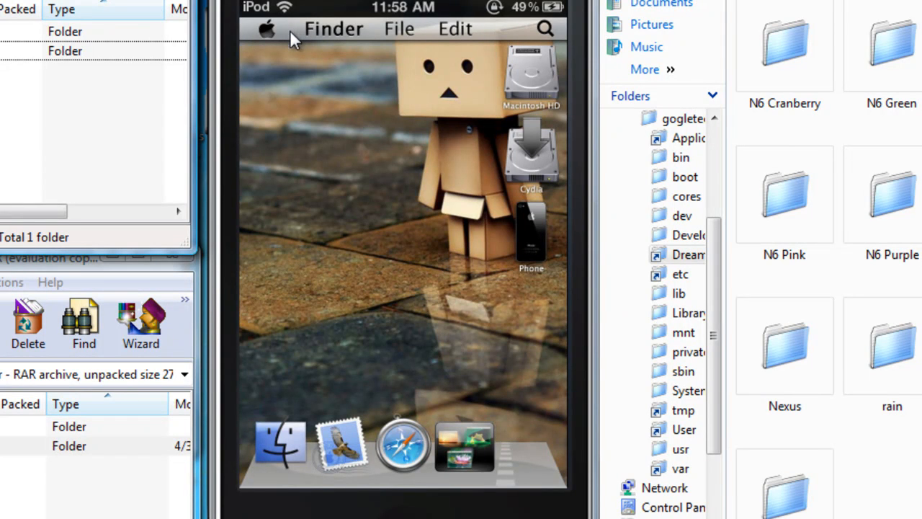
mouse_move(501, 424)
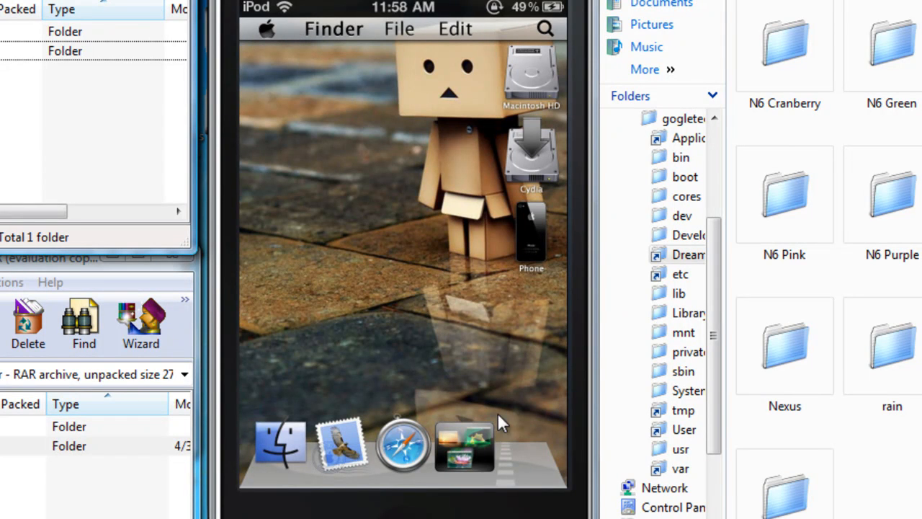
mouse_move(483, 464)
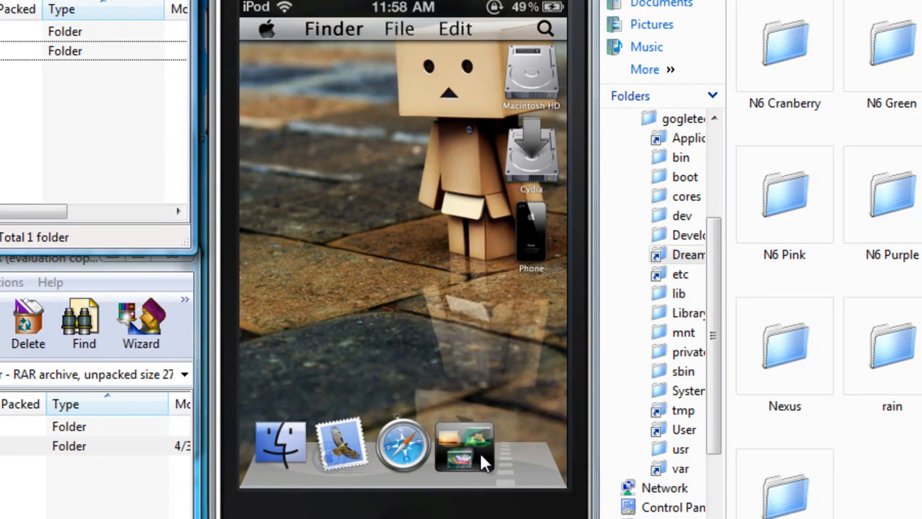
left_click(464, 445)
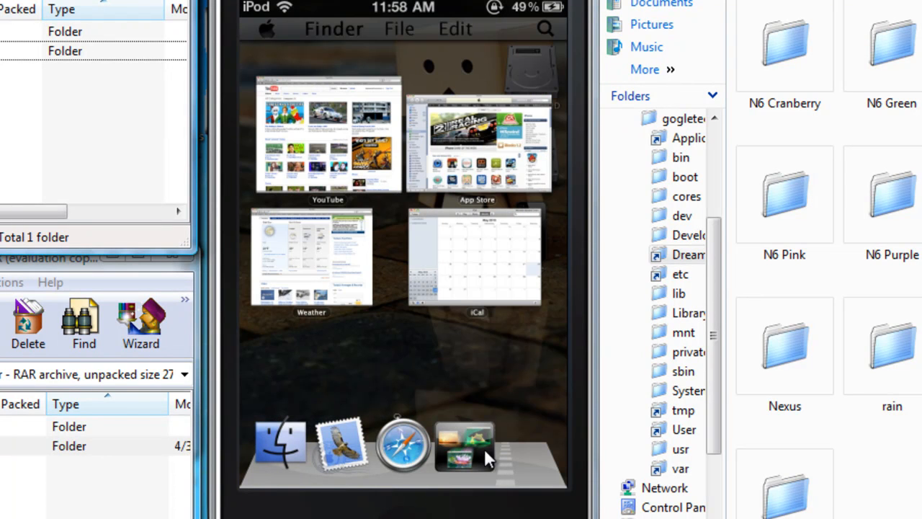
mouse_move(468, 458)
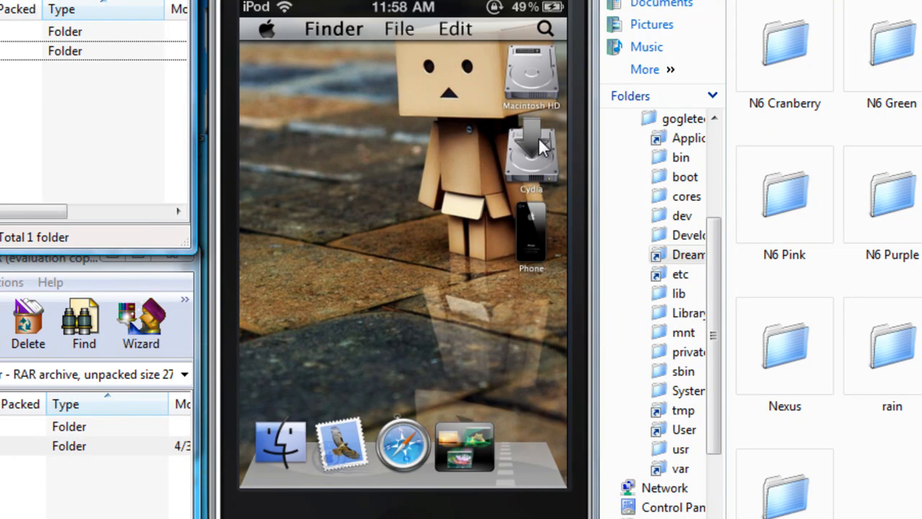
mouse_move(539, 245)
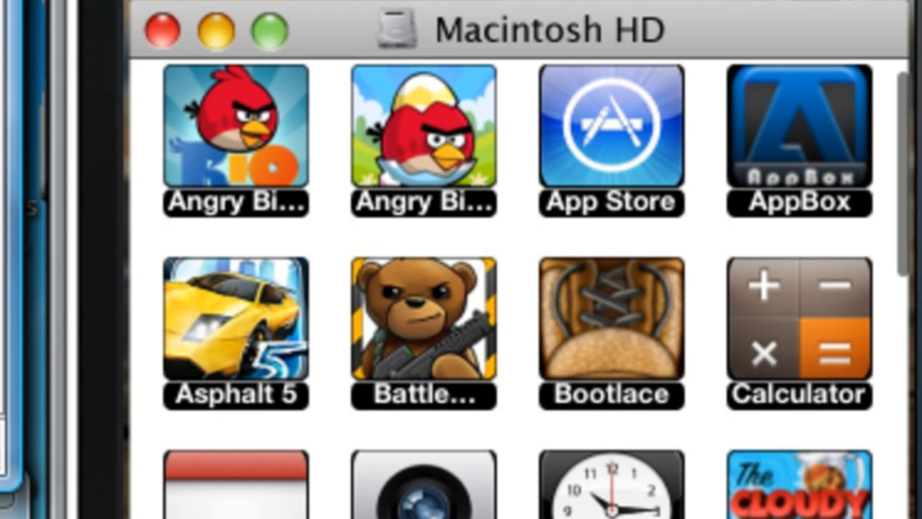
scroll("down", 3)
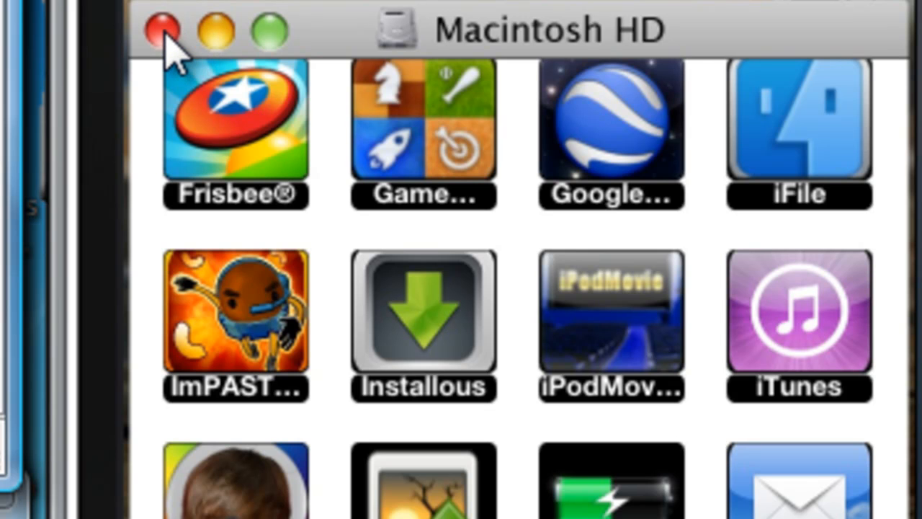
left_click(160, 28)
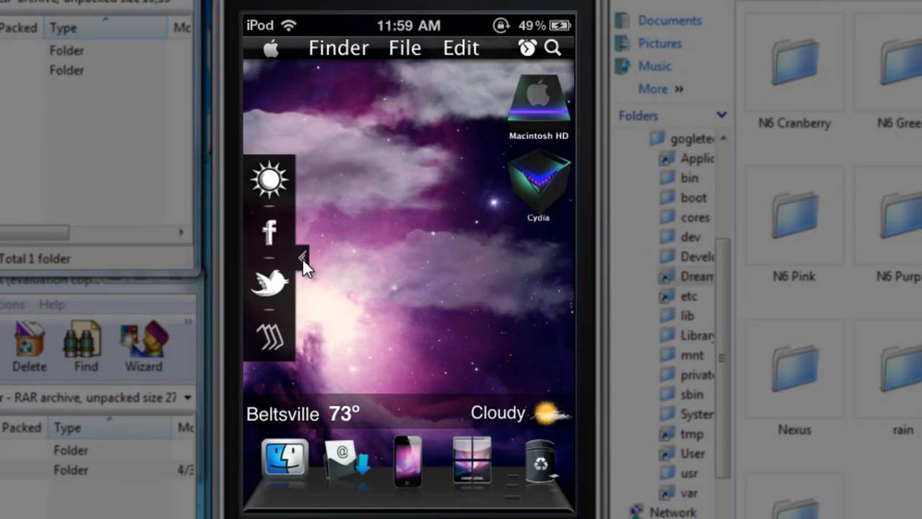
Step: Hide the side widget panel and bring up the Apple menu's Log Out options
left_click(303, 262)
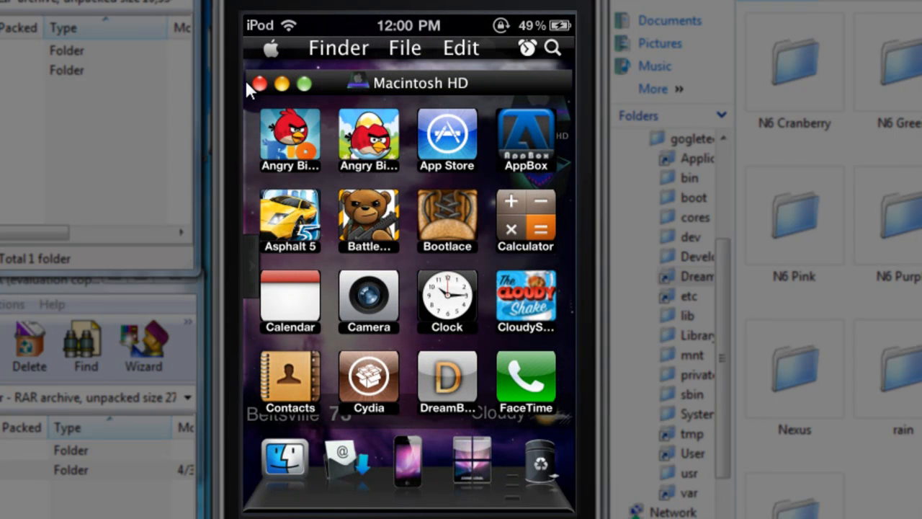
mouse_move(320, 213)
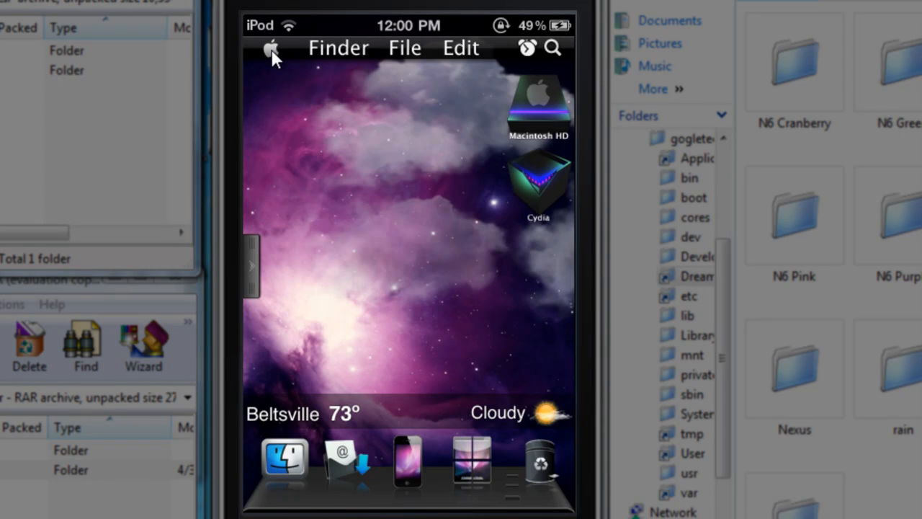
left_click(271, 47)
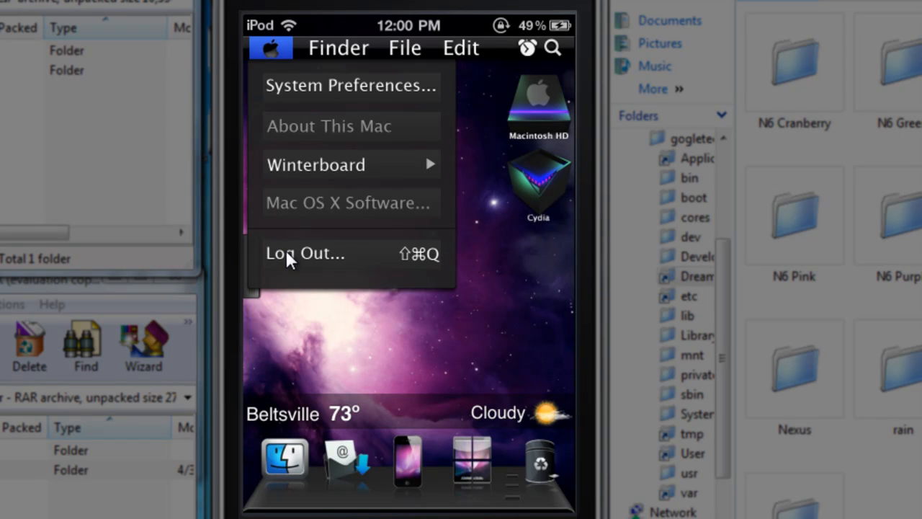
mouse_move(394, 200)
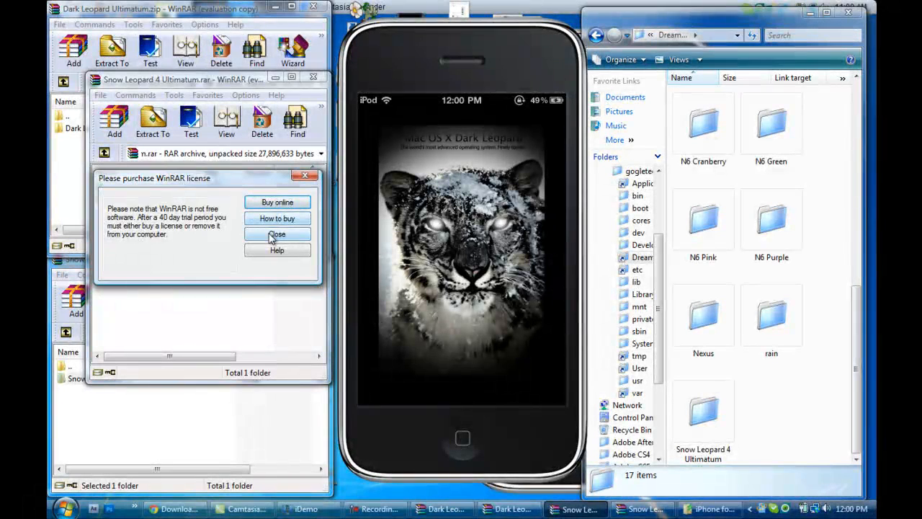
Step: Dismiss the WinRAR license reminders on both the Dark Leopard and Snow Leopard archives
left_click(276, 233)
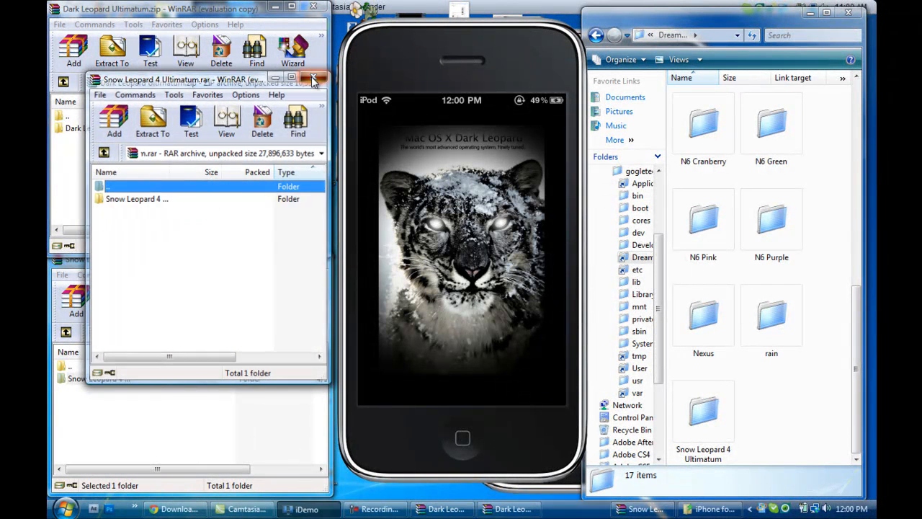
left_click(315, 79)
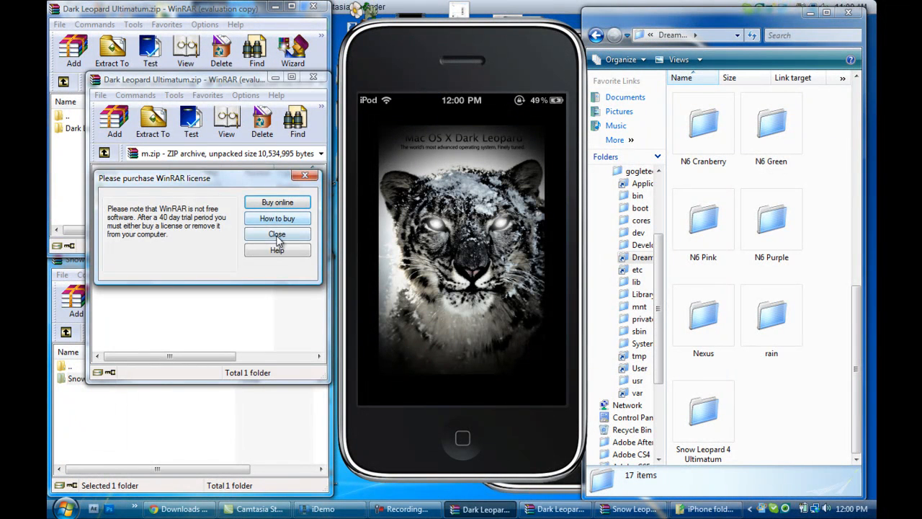
left_click(277, 233)
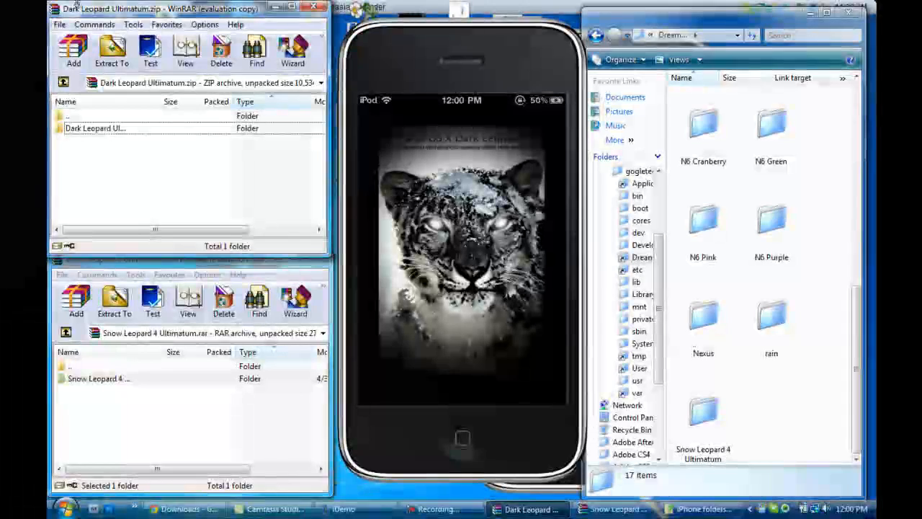
Step: Review the Extract To settings for the archive and cancel without unpacking
left_click(112, 51)
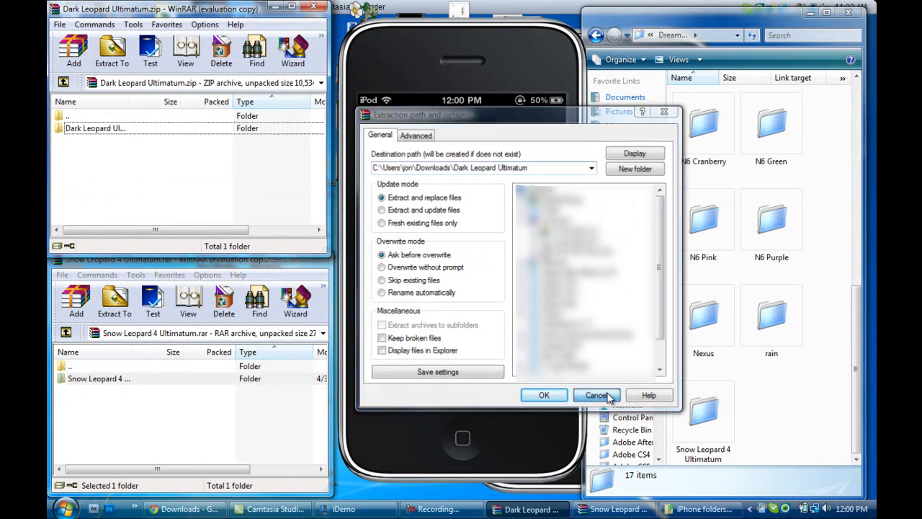
left_click(596, 395)
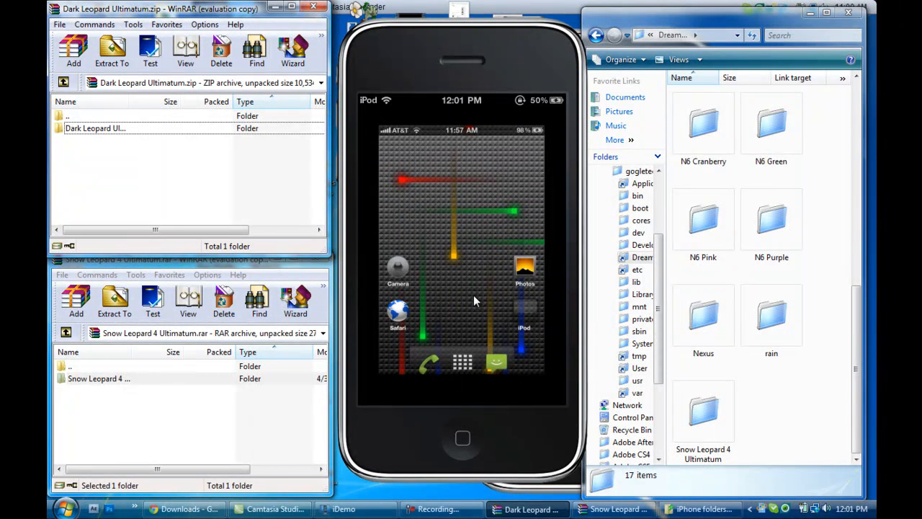
mouse_move(486, 321)
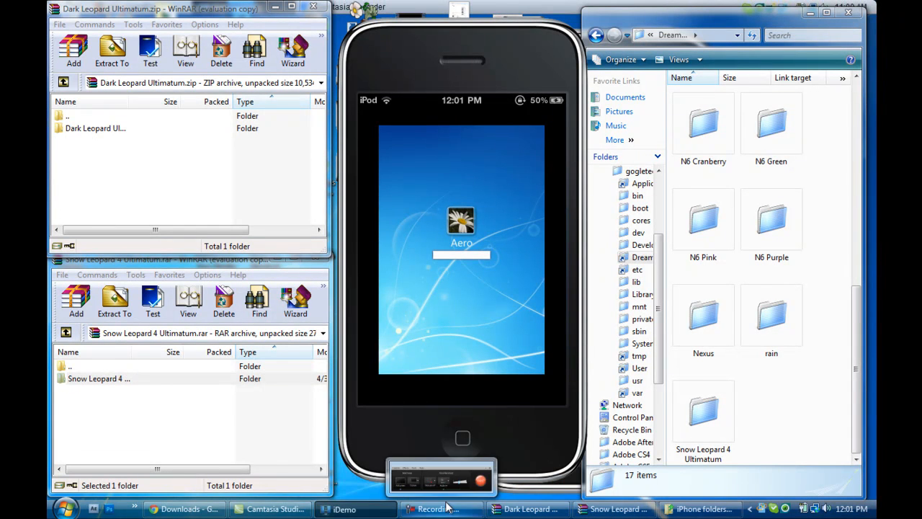
mouse_move(274, 508)
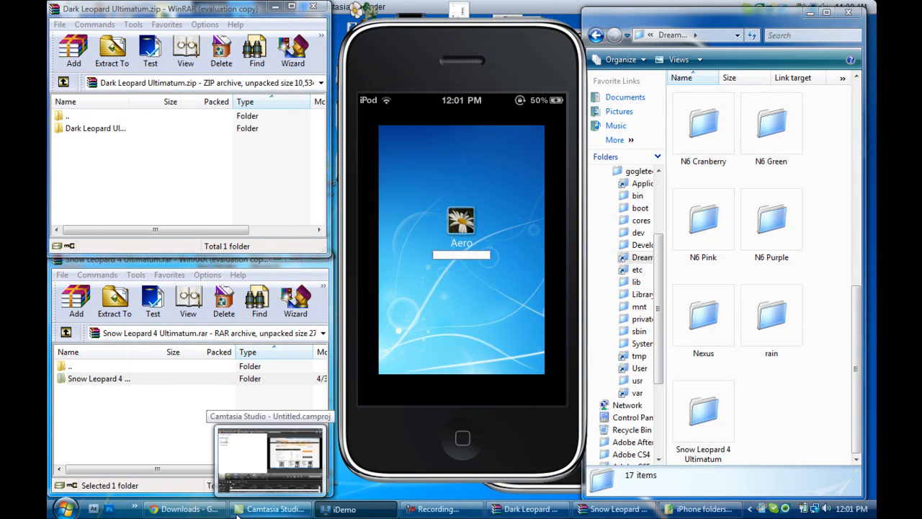